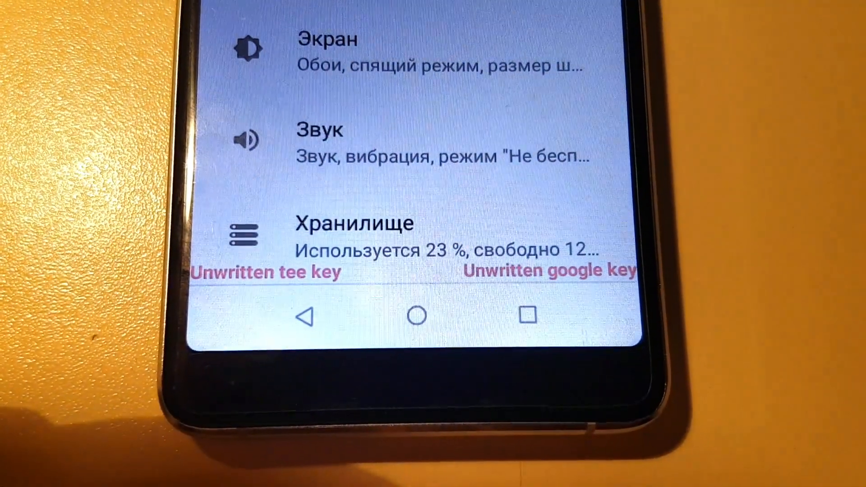
scroll("down", 3)
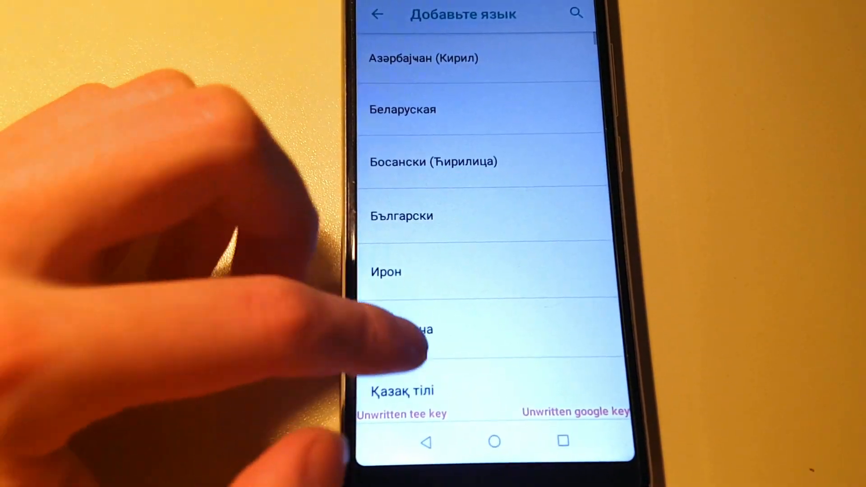
scroll("down", 3)
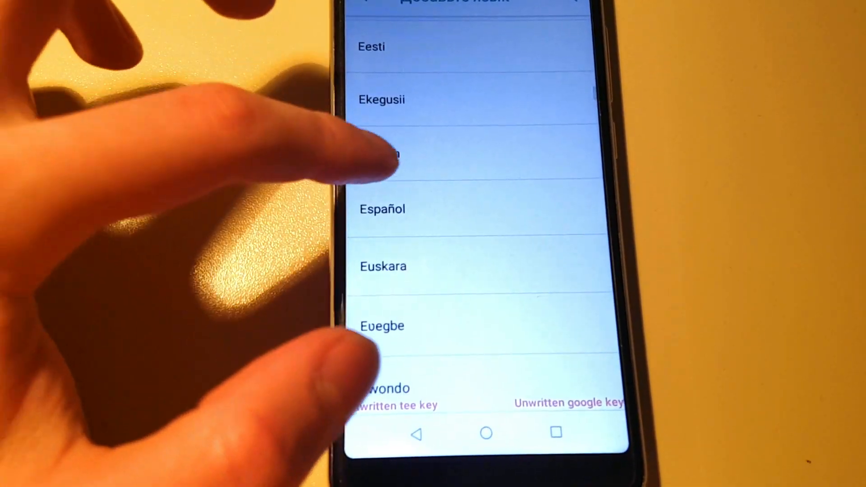